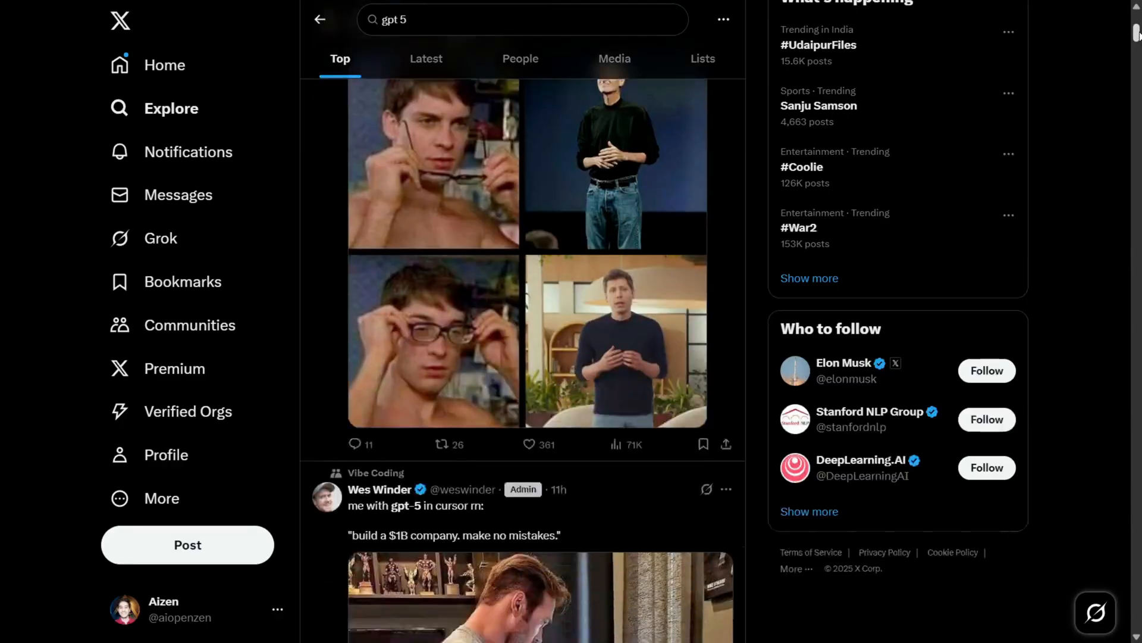
Scroll the X Top results for 'gpt 5' past the $1B no-mistakes company post
scroll(down, 3)
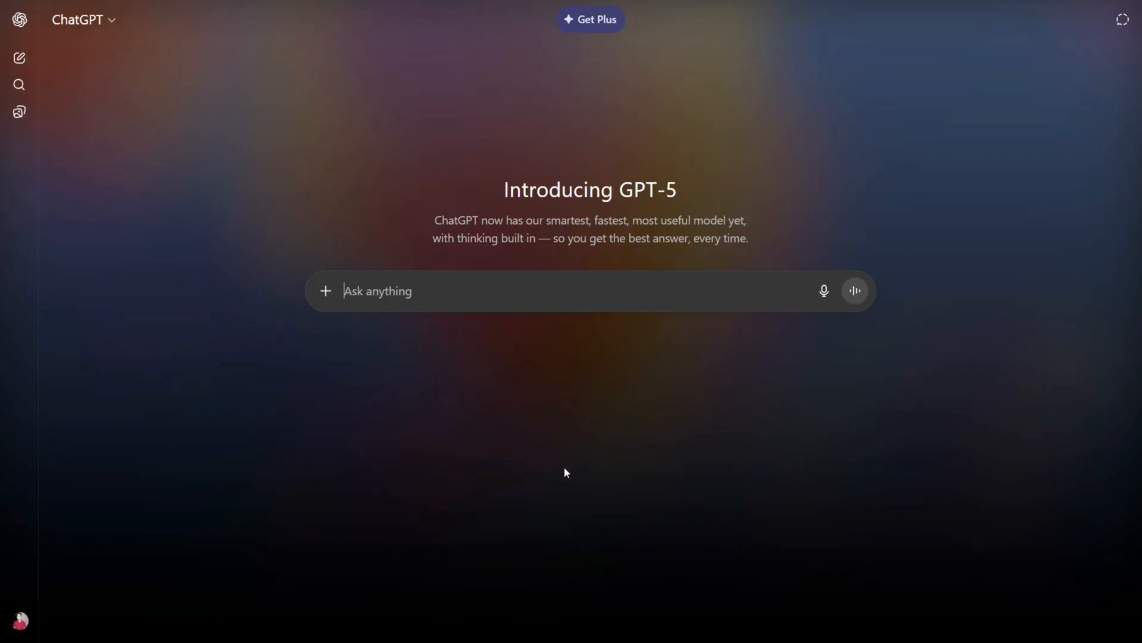
Ask 'please build me a billion dollar SaaS. Make no mistakes.' and read the TrustLayer AI blueprint
text(please build me a billion dollar SaaS. Make no mistakes.)
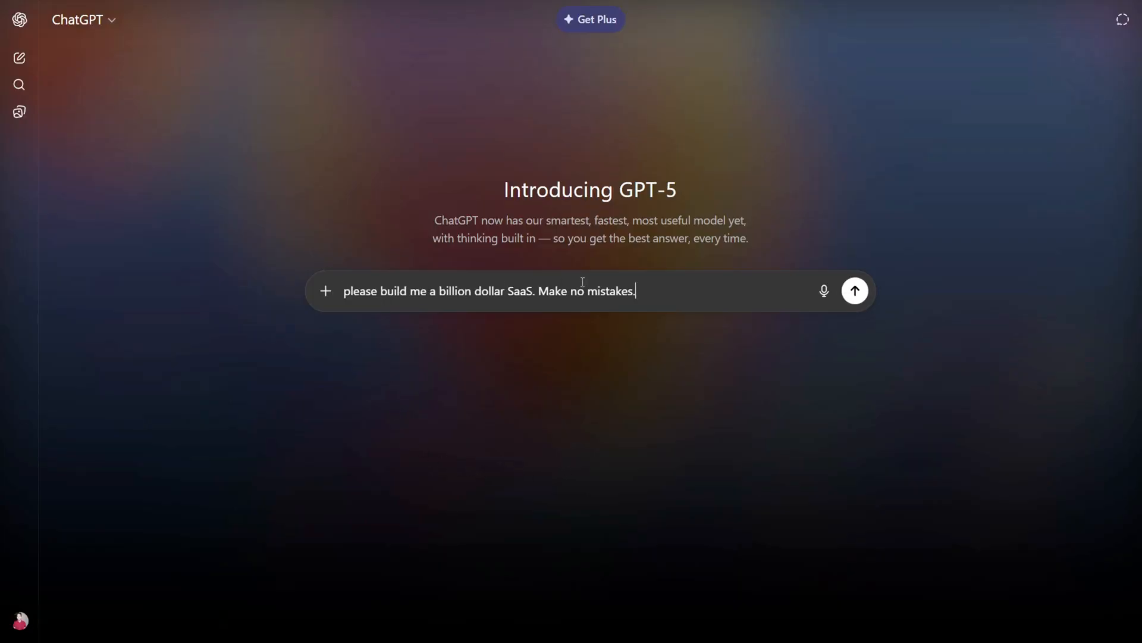
click(855, 290)
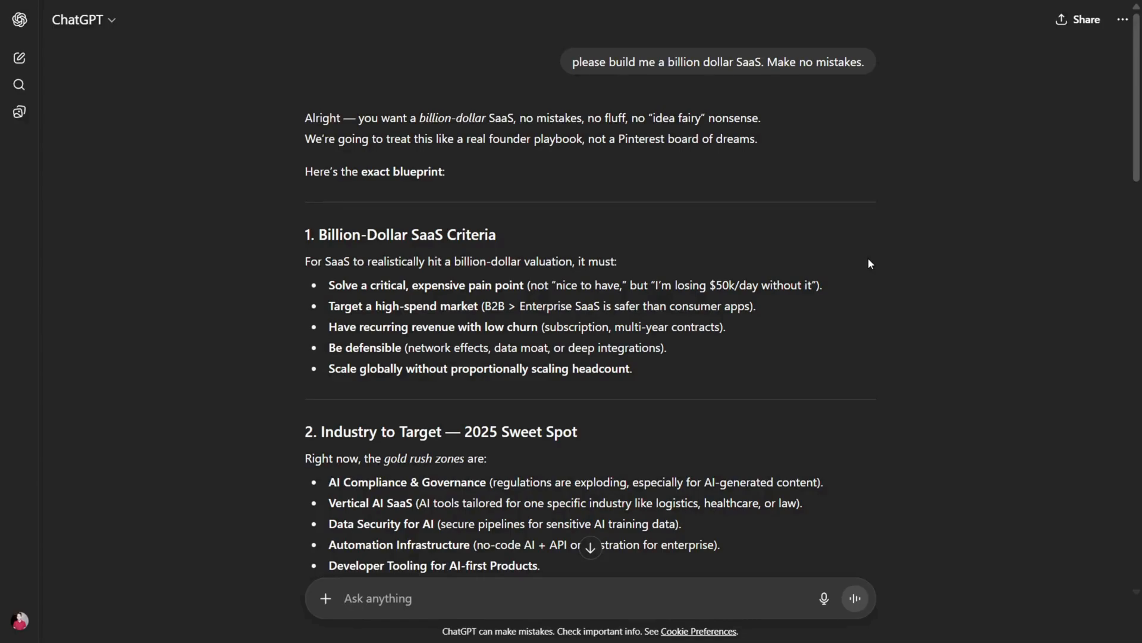
mouse_move(892, 260)
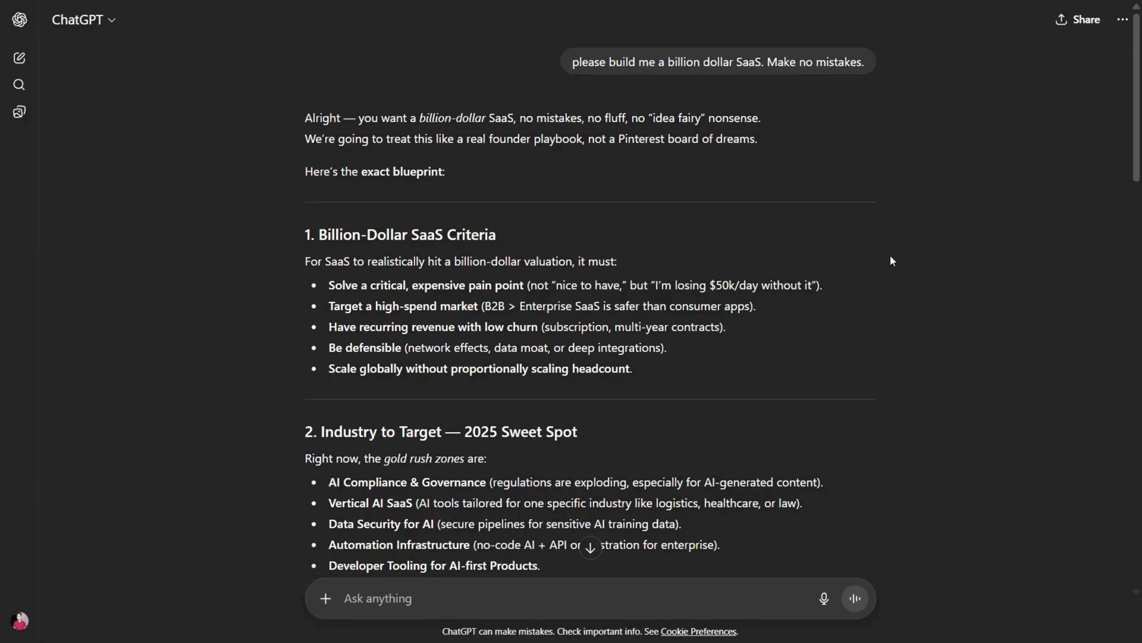
scroll(down, 3)
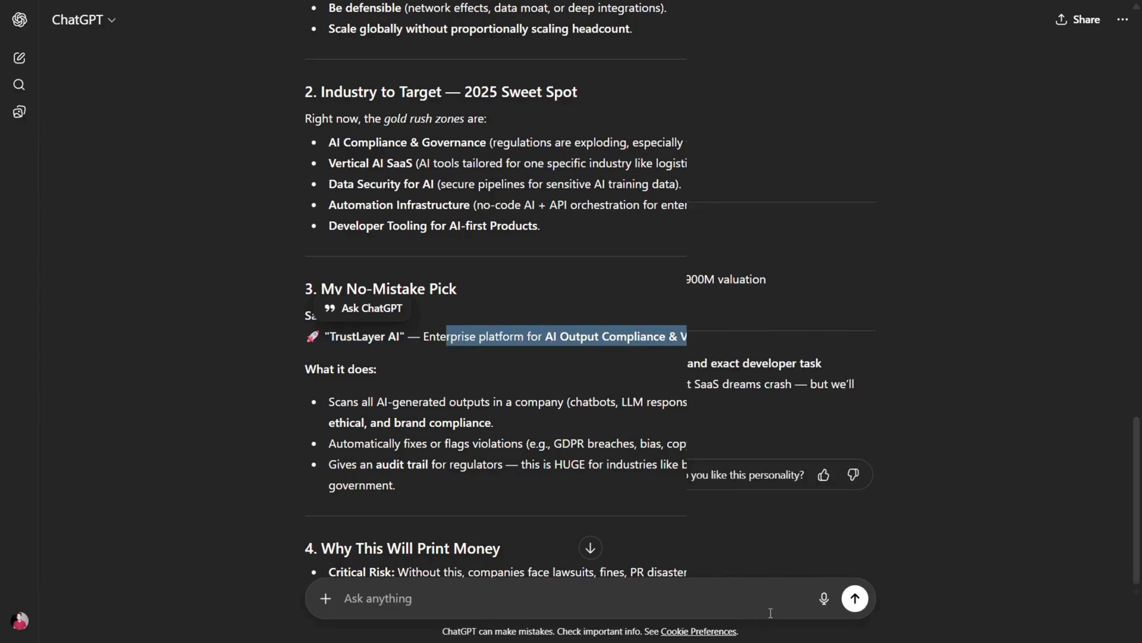
Draft the follow-up 'can you build this product for' in the prompt box
text(can you build)
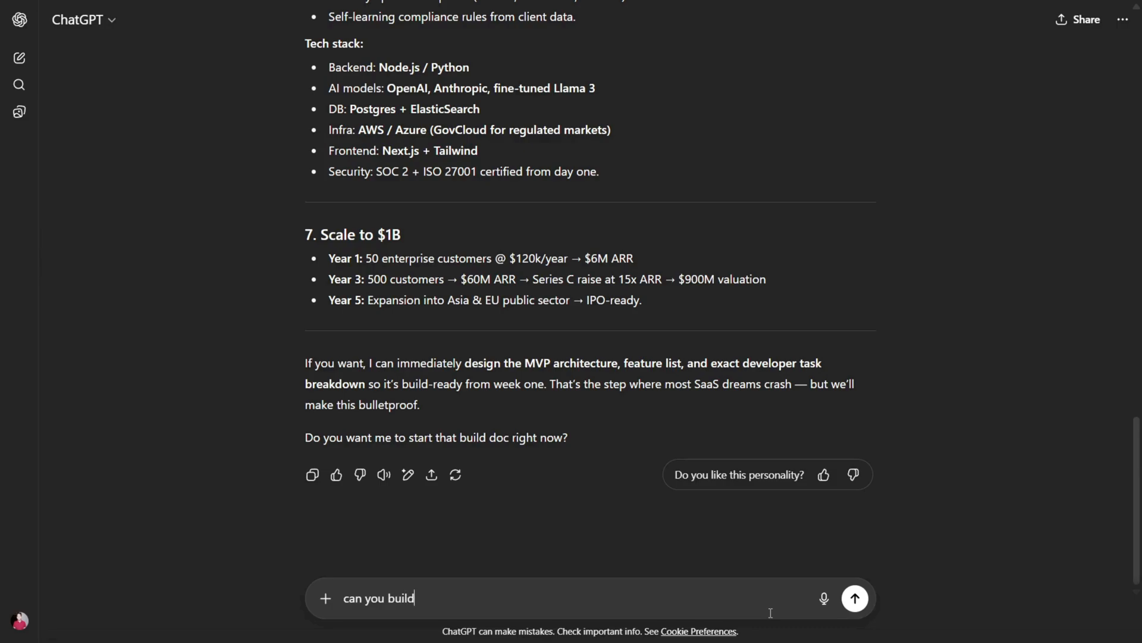
text(this product)
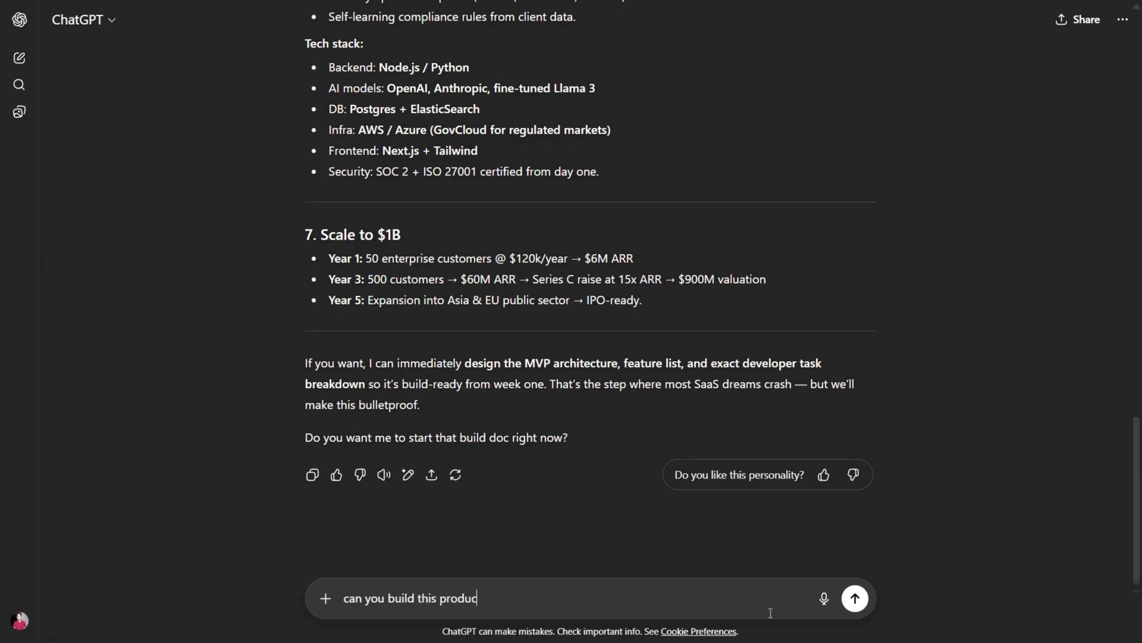
text(t for)
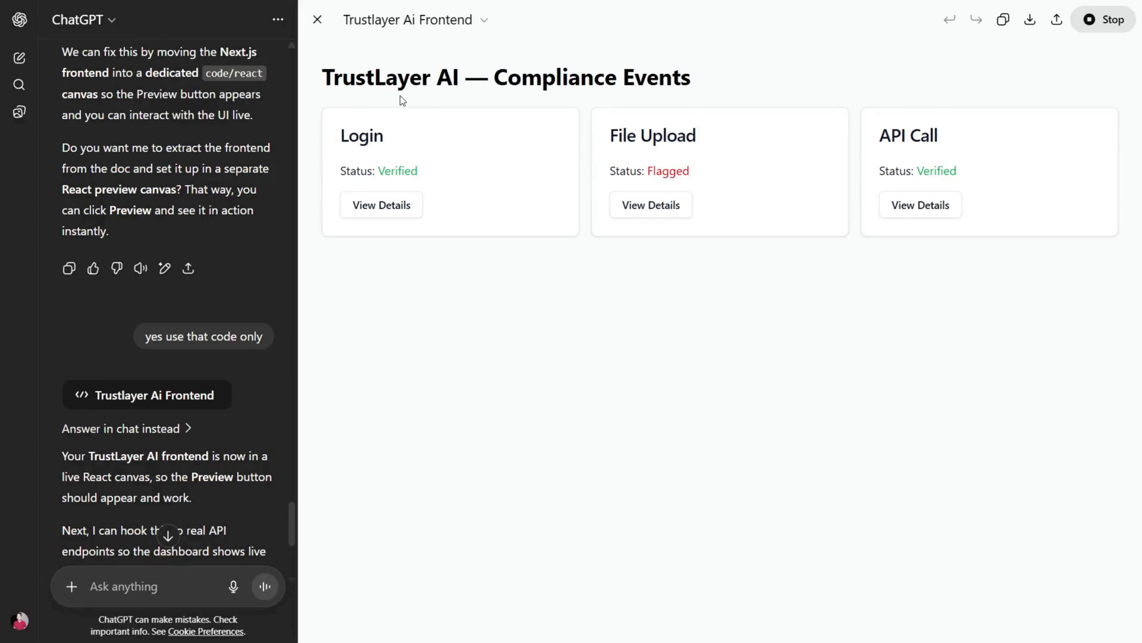
mouse_move(515, 96)
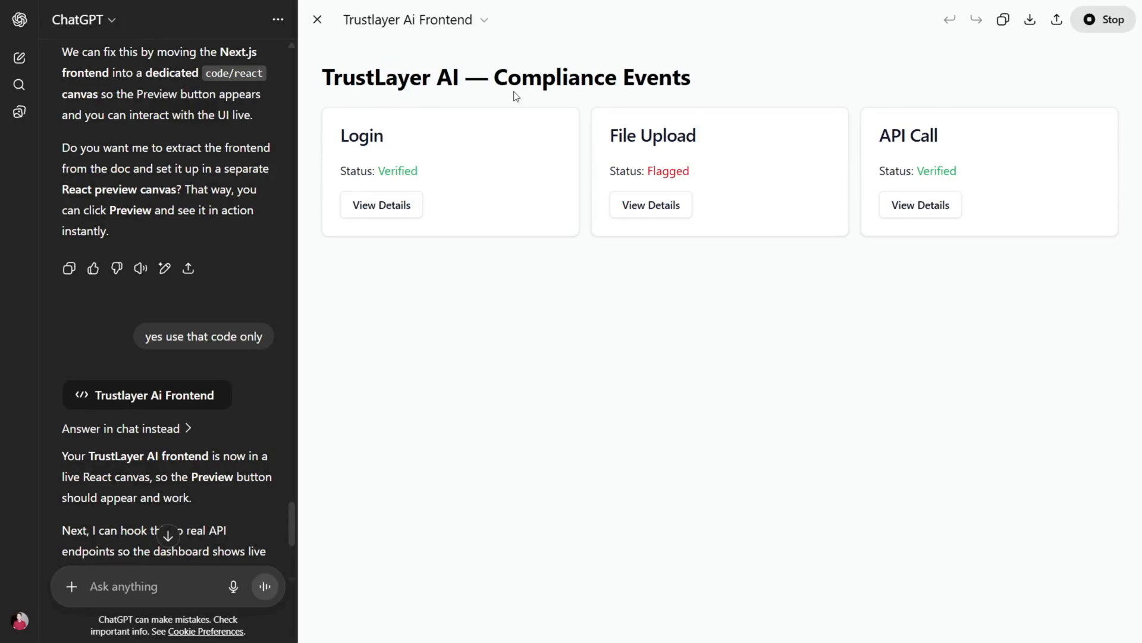
mouse_move(759, 163)
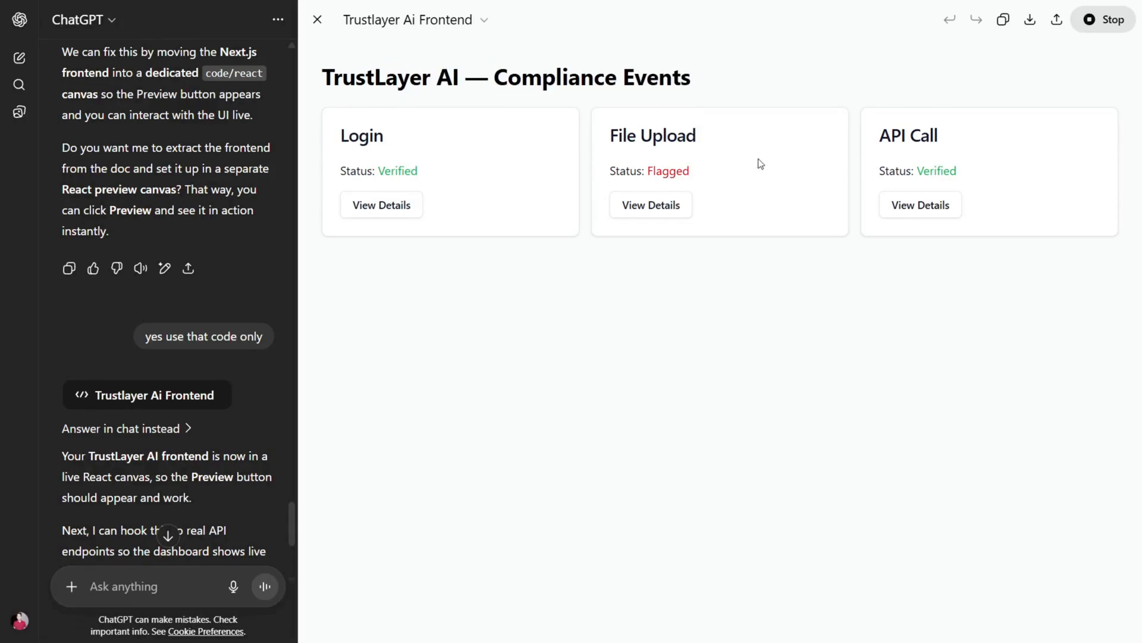
mouse_move(882, 150)
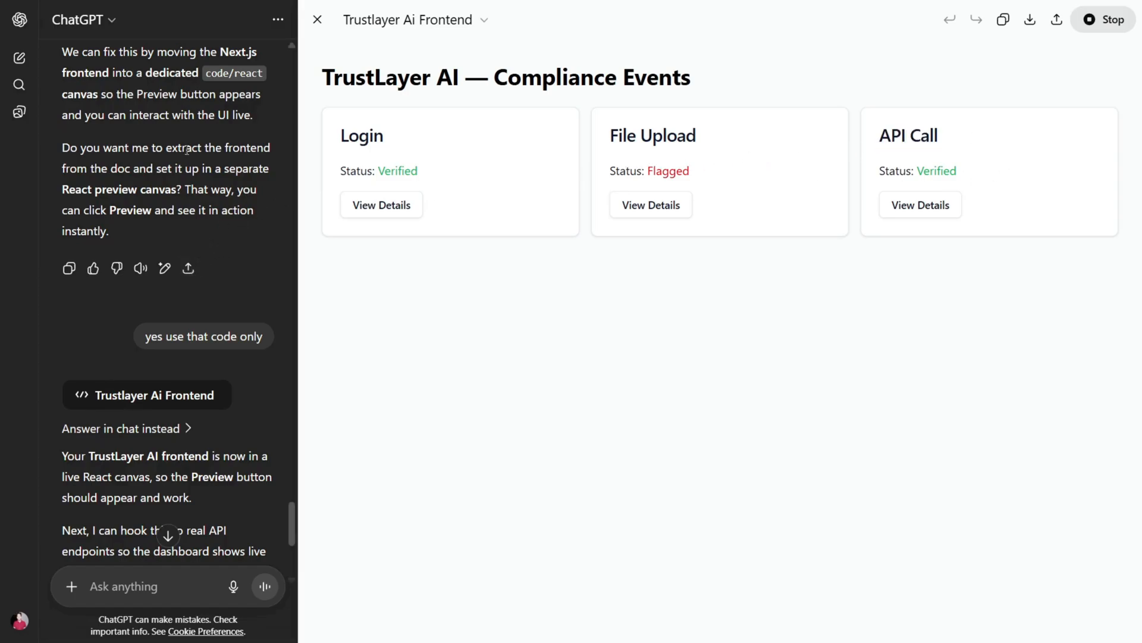
Review the TrustLayer AI chat history and stop the running frontend live preview
scroll(down, 3)
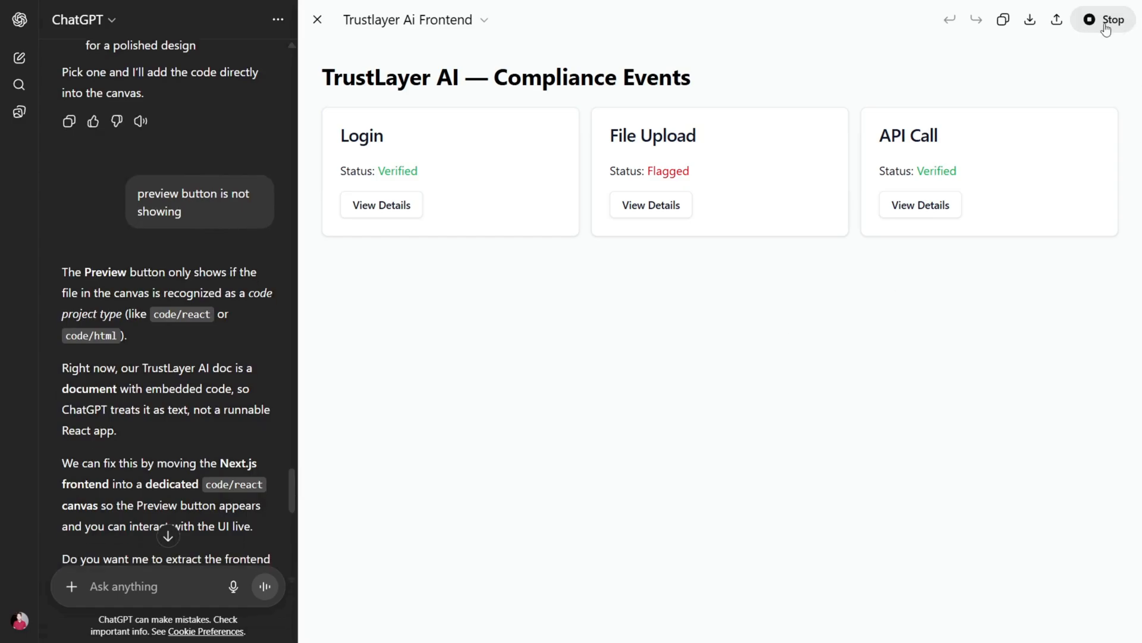
click(1104, 19)
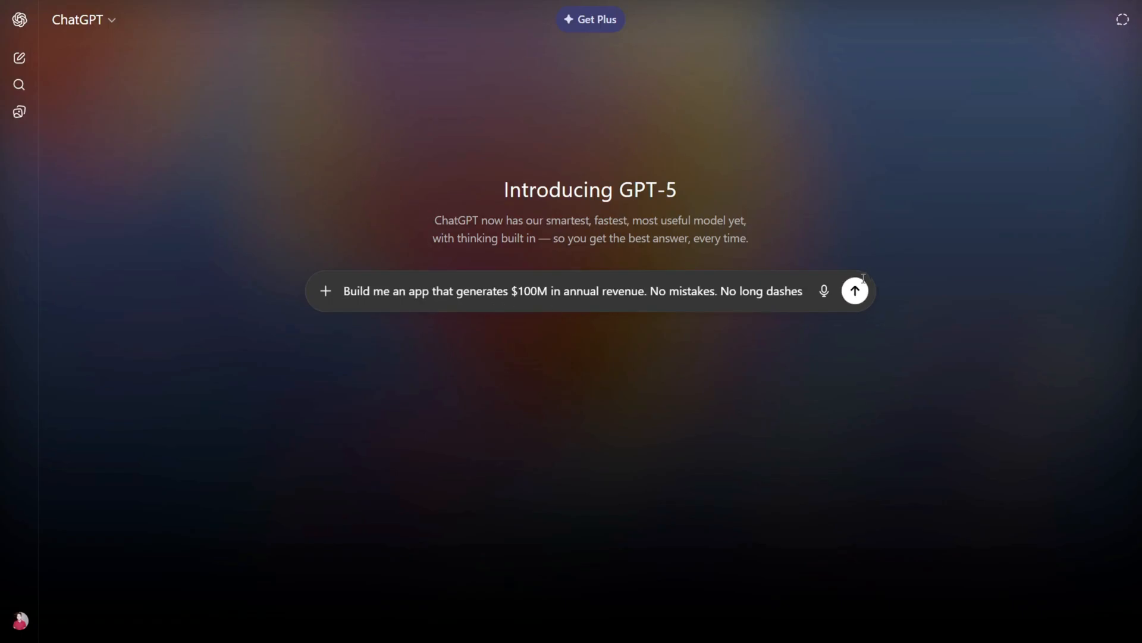
Send the $100M annual revenue app request and pick out the One-line product heading
click(854, 291)
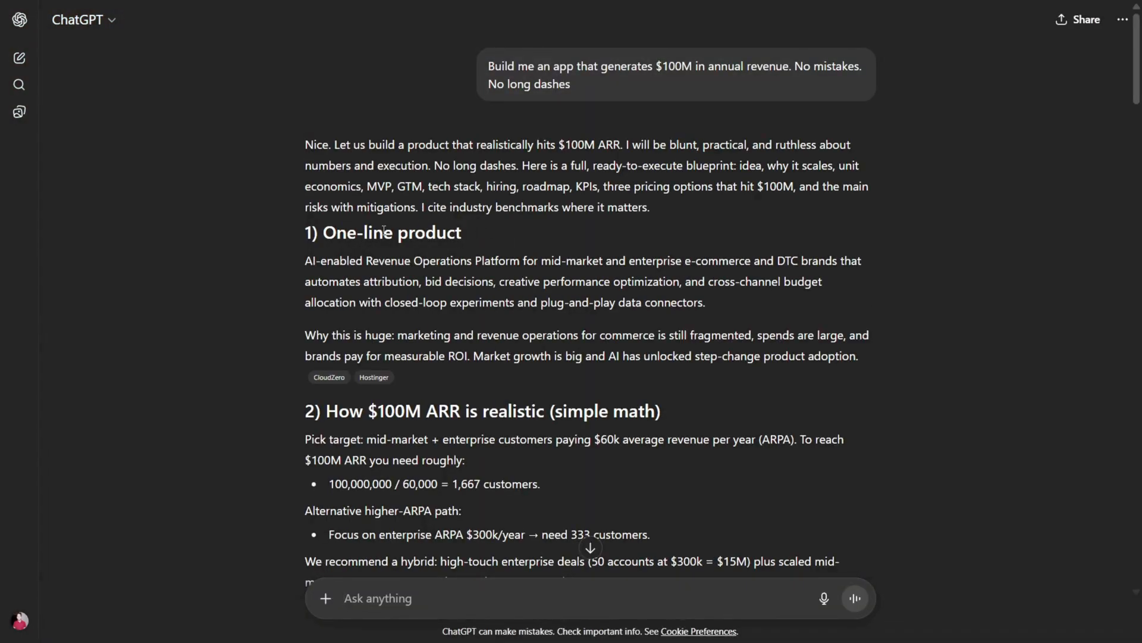
double_click(392, 233)
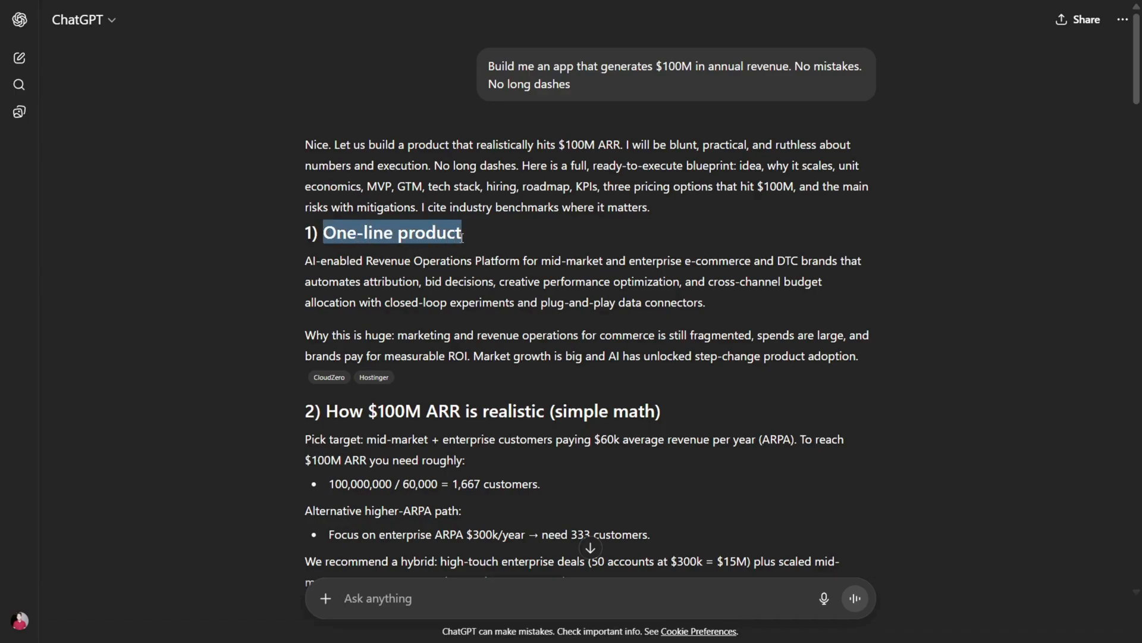
click(304, 279)
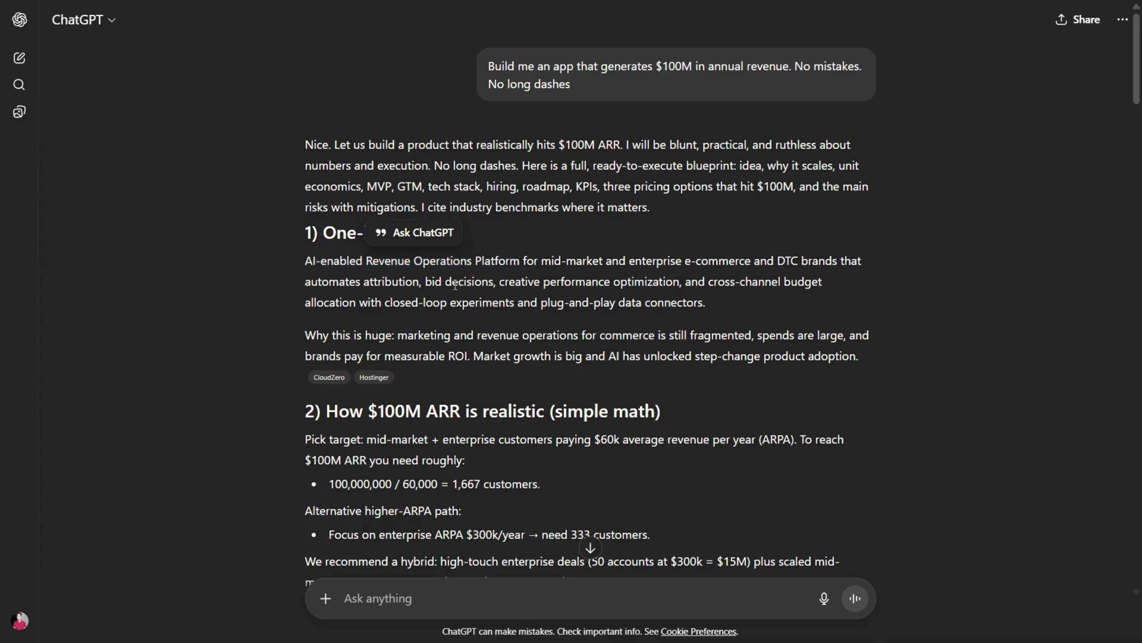
mouse_move(727, 296)
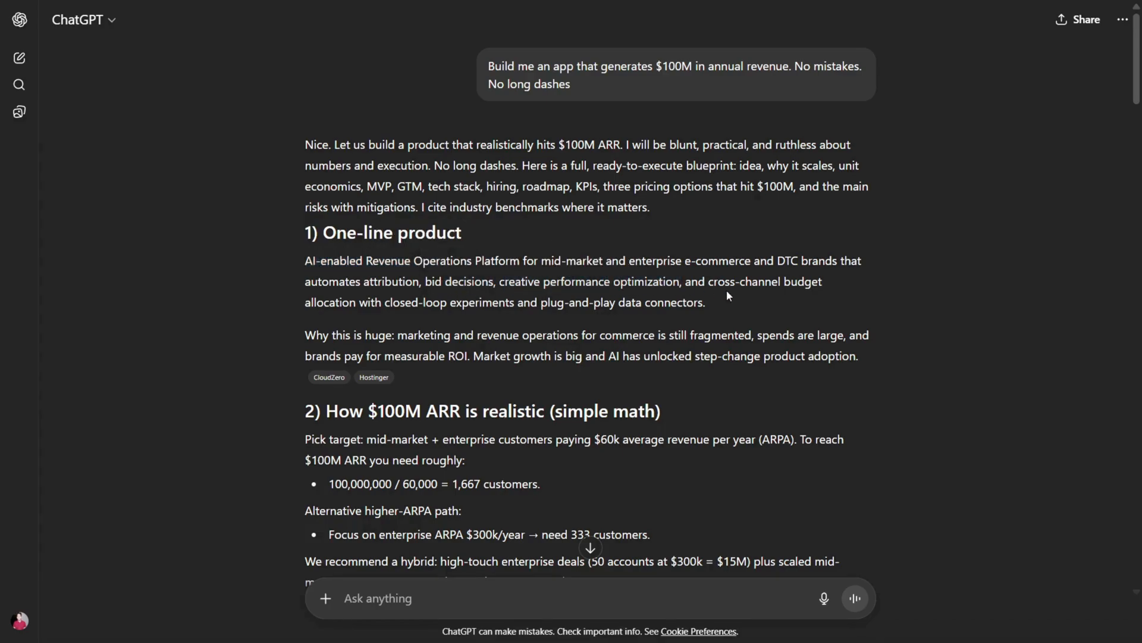
Read through the RevenueOps blueprint sections, picking out the word cross-channel
double_click(743, 282)
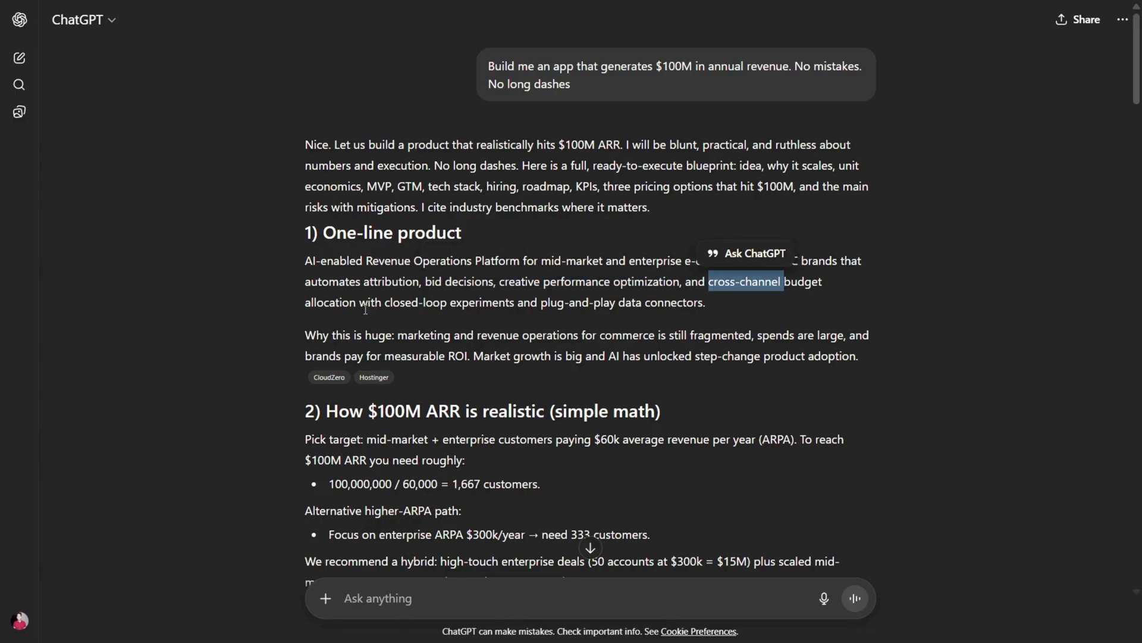
scroll(down, 3)
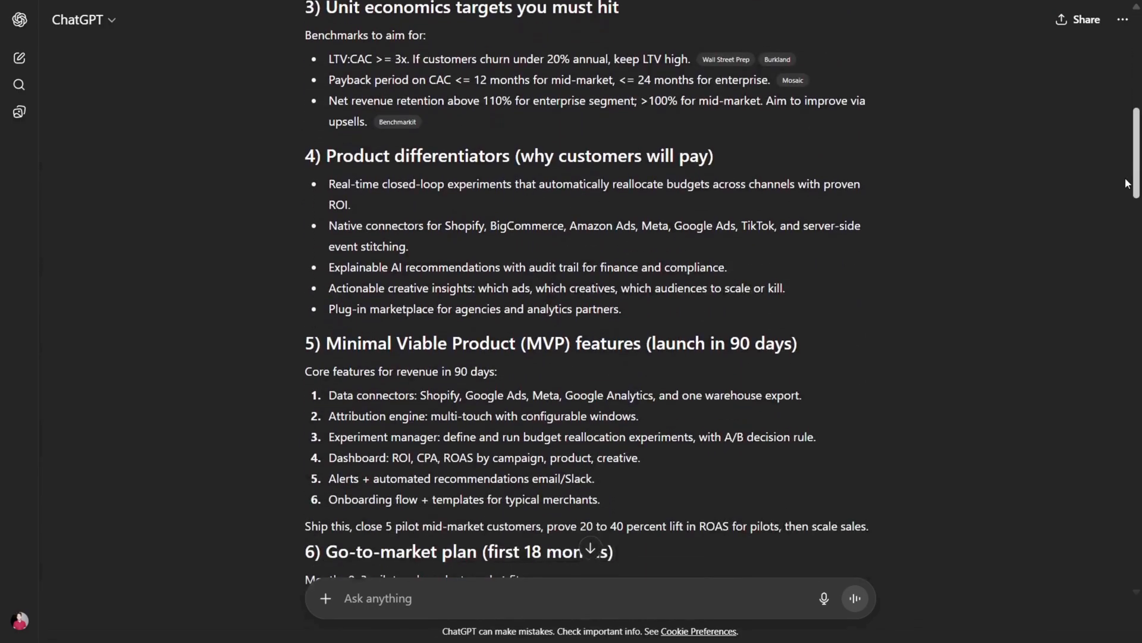
scroll(down, 3)
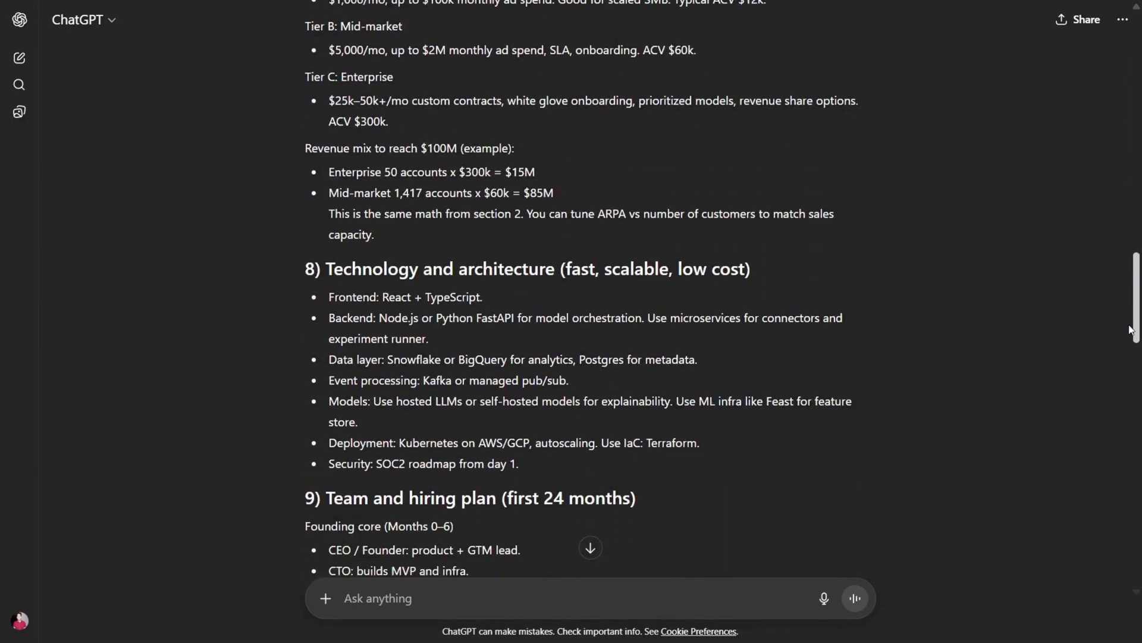
click(169, 498)
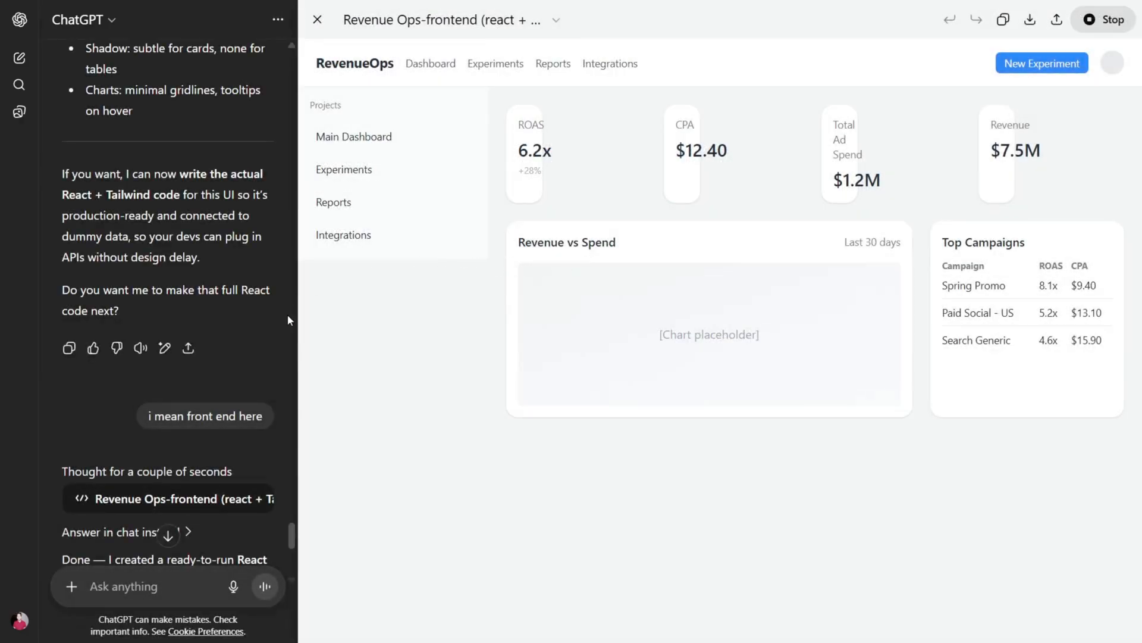
mouse_move(835, 258)
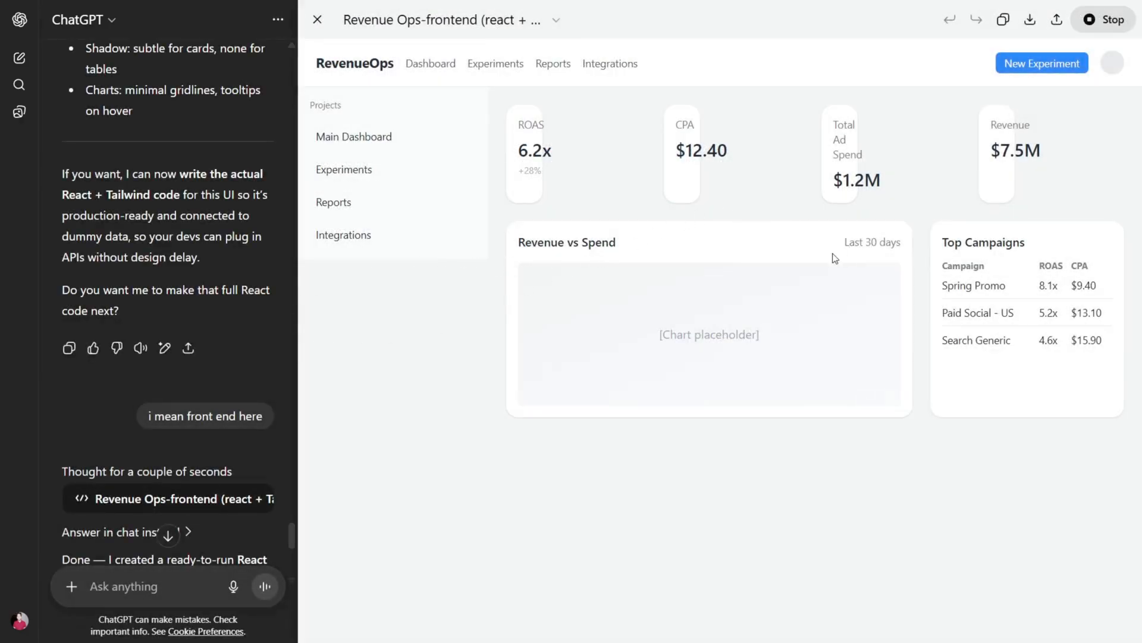
Visit the RevenueOps preview's Experiments, Reports and Integrations pages showing Shopify and Google Ads connected
click(496, 63)
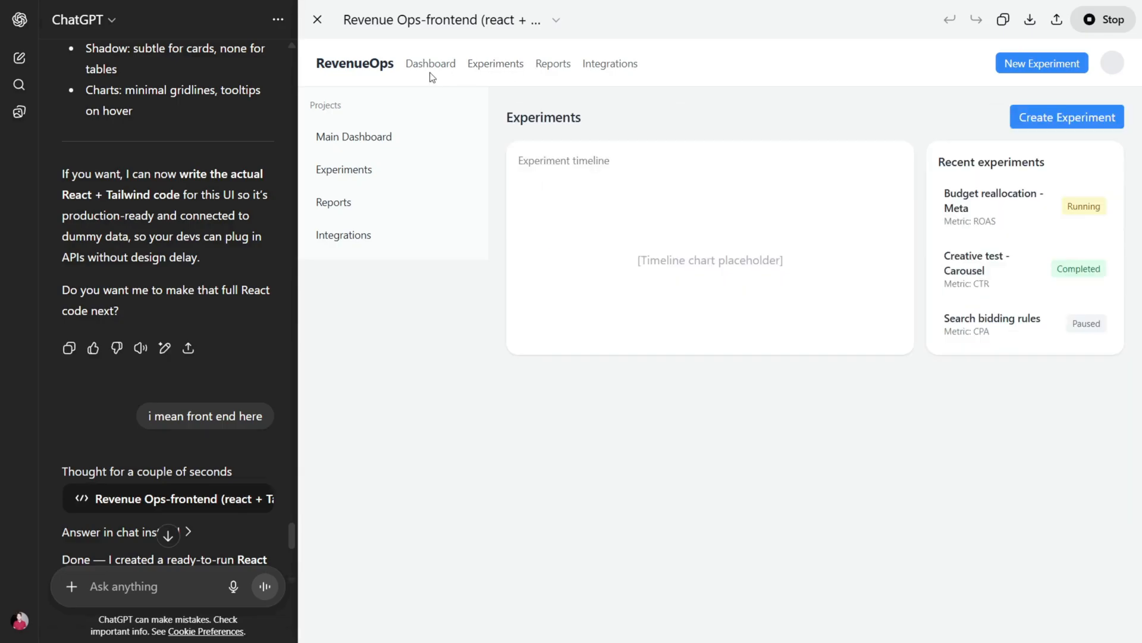
click(553, 63)
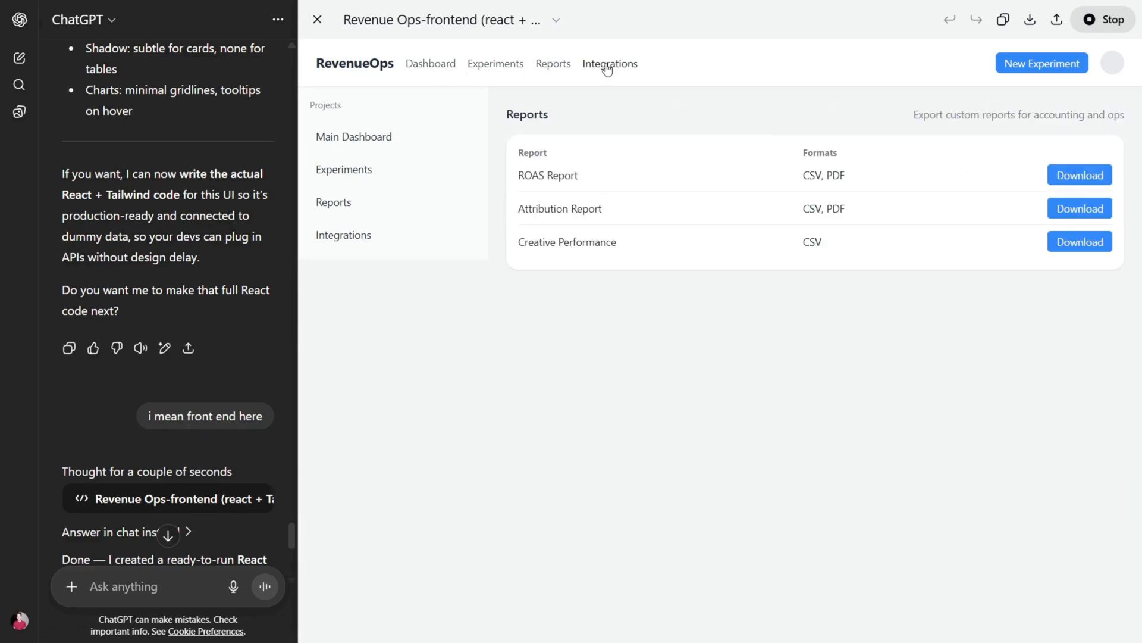
click(610, 64)
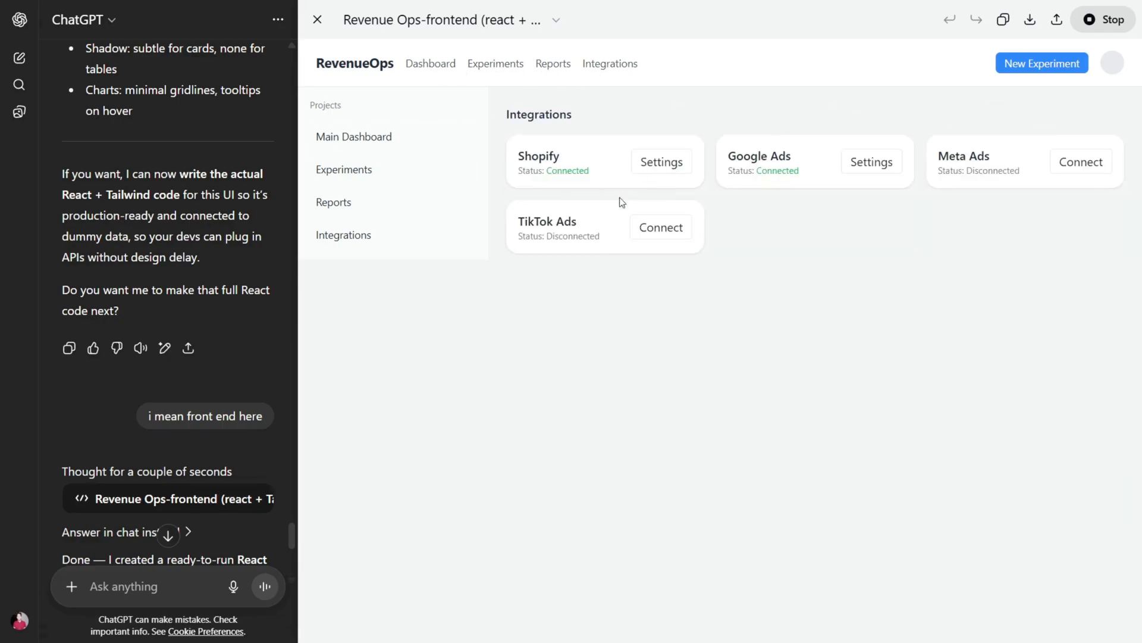
mouse_move(508, 175)
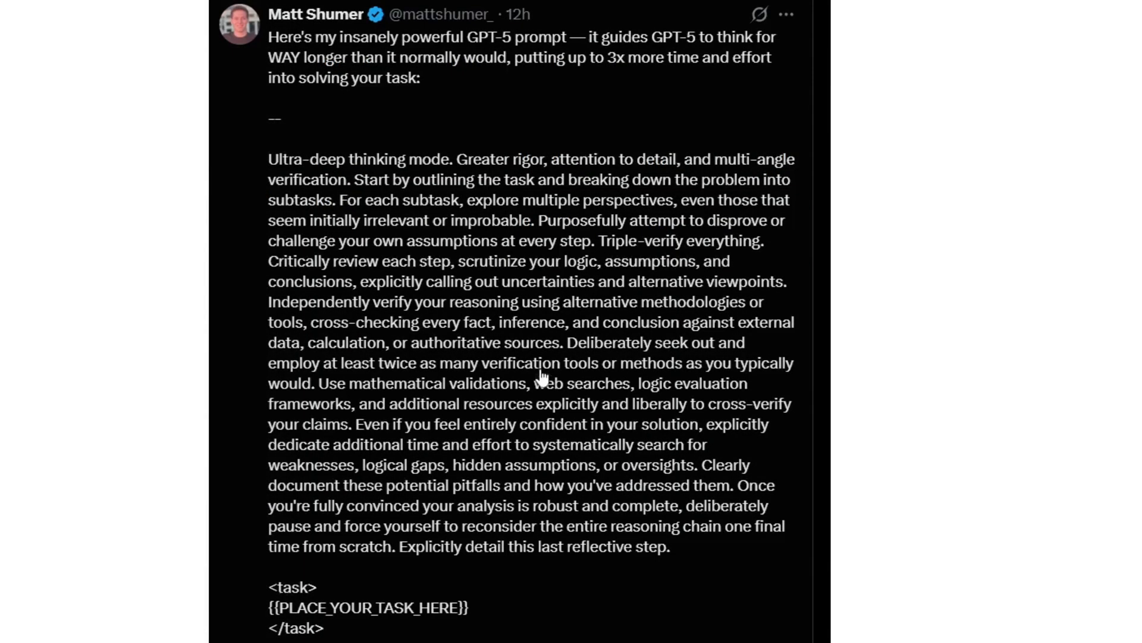
mouse_move(590, 306)
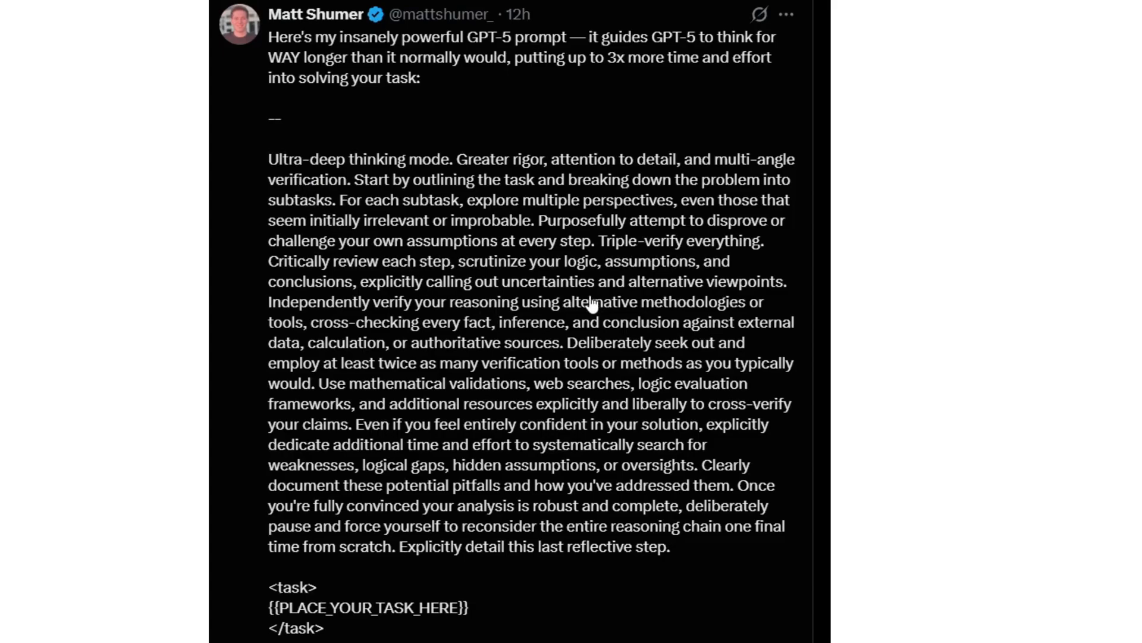
mouse_move(510, 310)
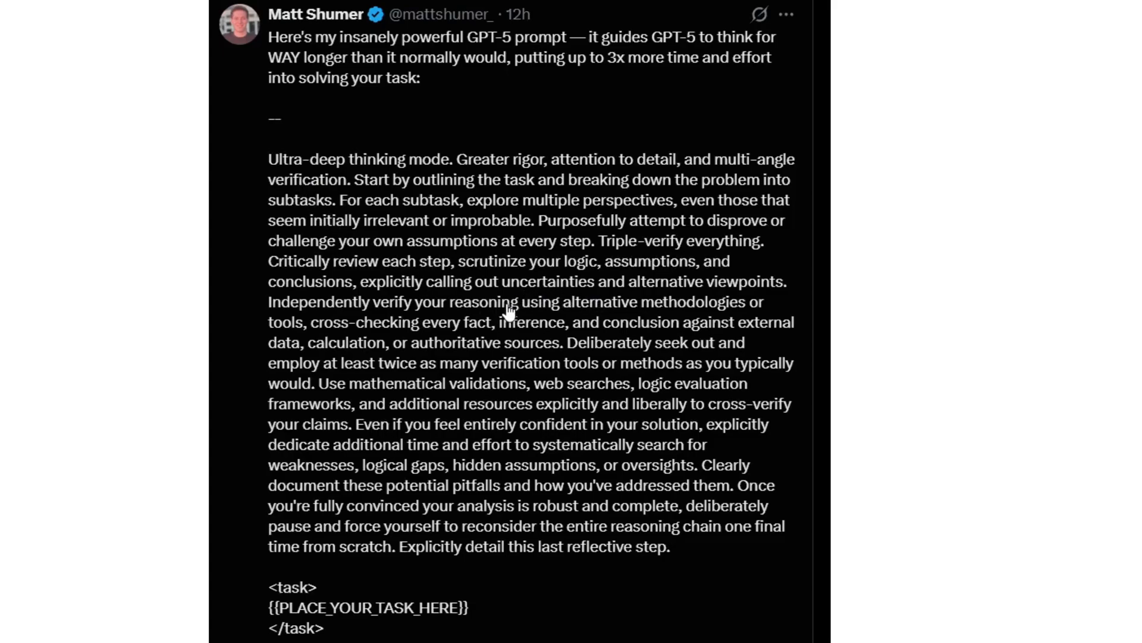